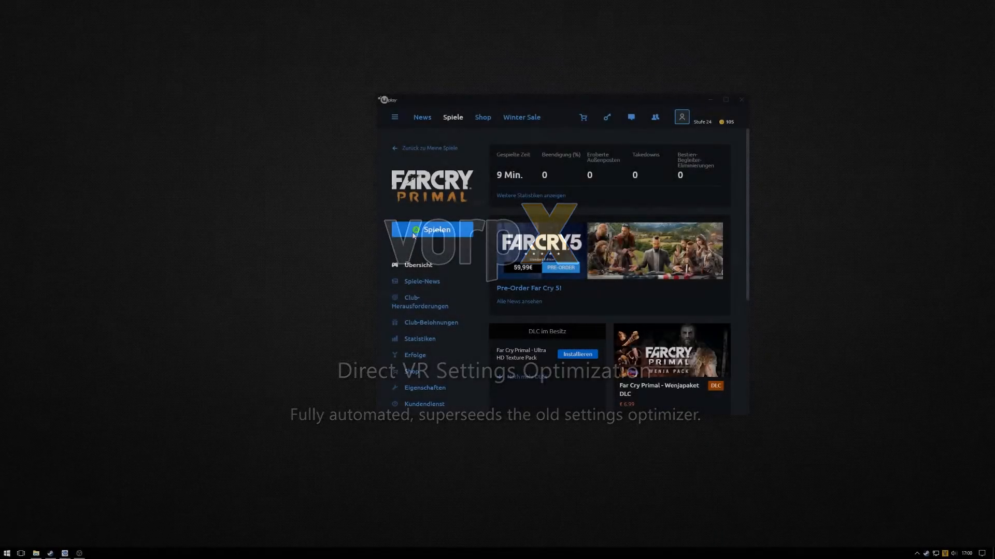
Launch Far Cry Primal with the Spielen button on its Uplay page.
click(436, 230)
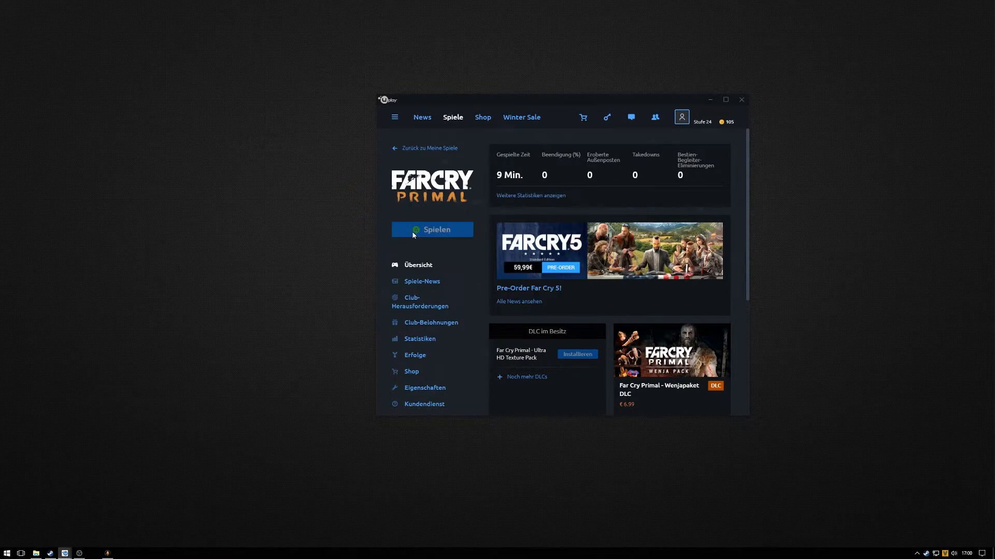
Wait for Far Cry Primal to load through vorpX until the main menu appears.
click(432, 229)
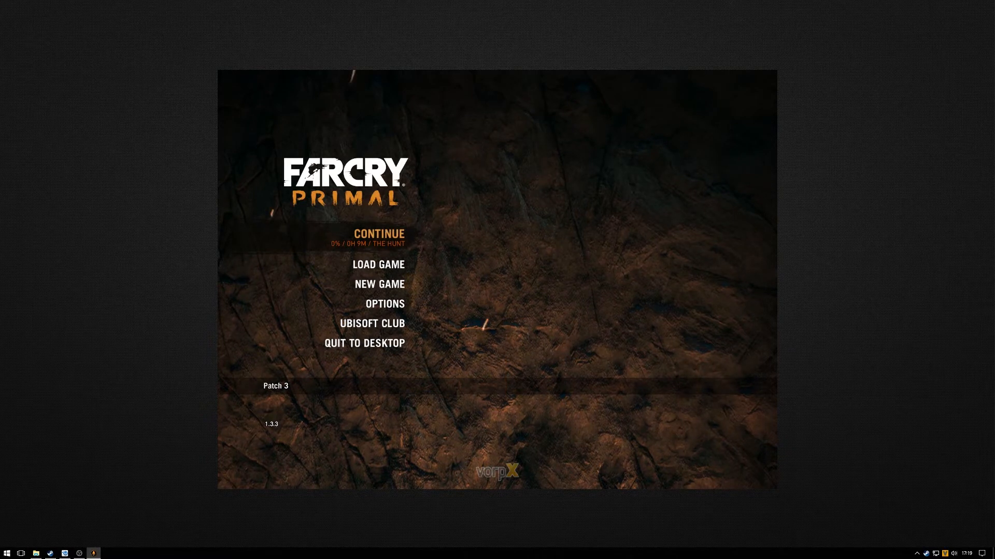
Continue the saved game and run vorpX Direct VR Scan/Apply optimisation.
click(378, 233)
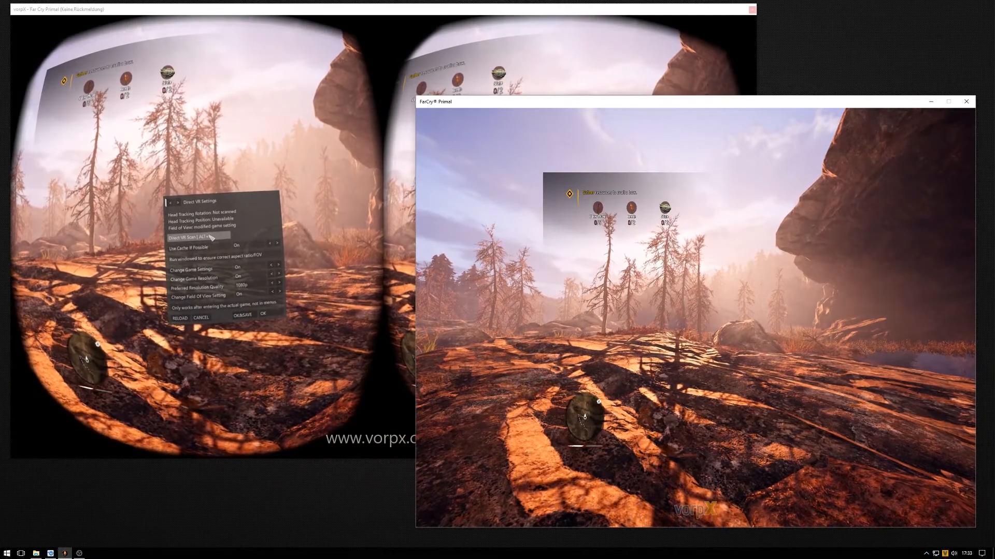
click(188, 236)
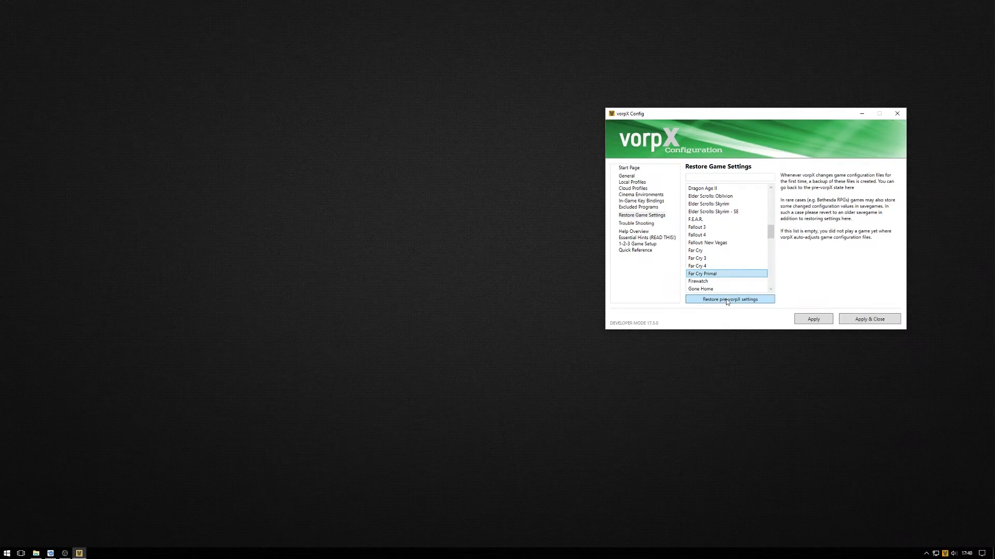
Restore Far Cry Primal's pre-vorpX settings from the Restore Game Settings page.
click(730, 299)
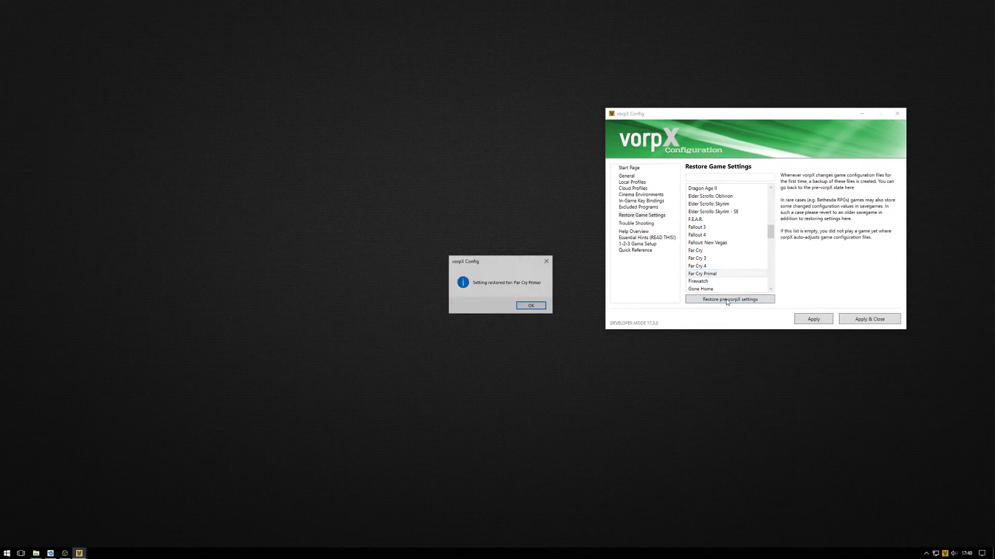